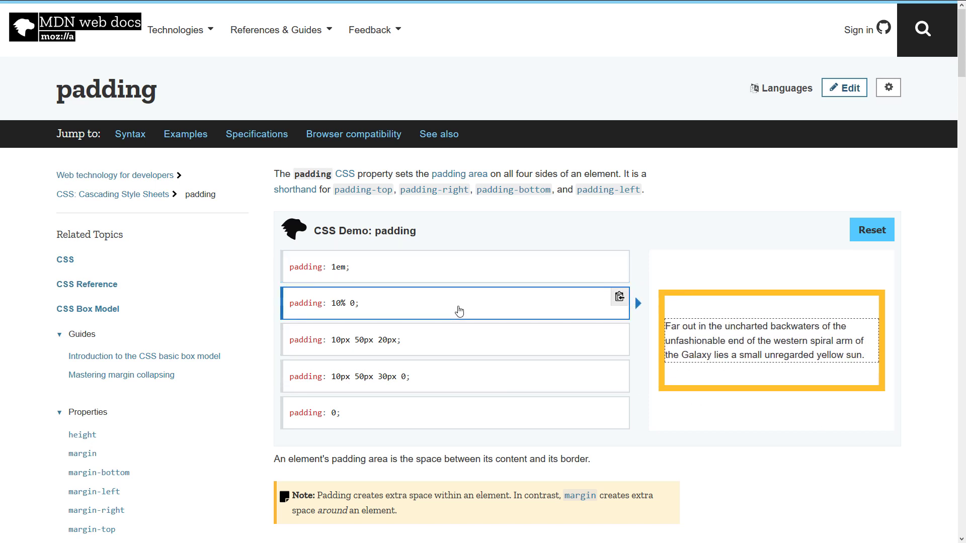
Preview the '10px 50px 20px' and '10px 50px 30px 0' padding examples in the MDN demo.
{"action": "left_click", "coordinate": [455, 340]}
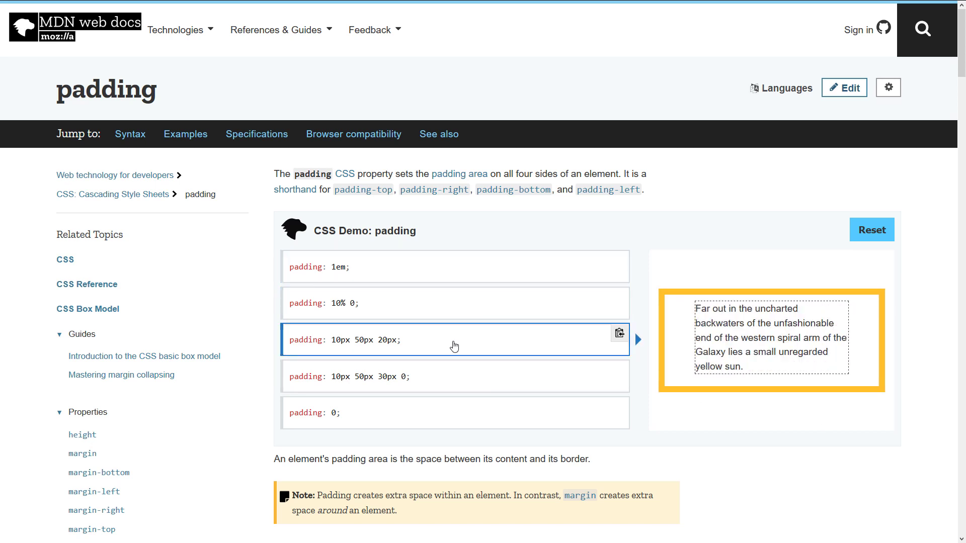
{"action": "left_click", "coordinate": [455, 376]}
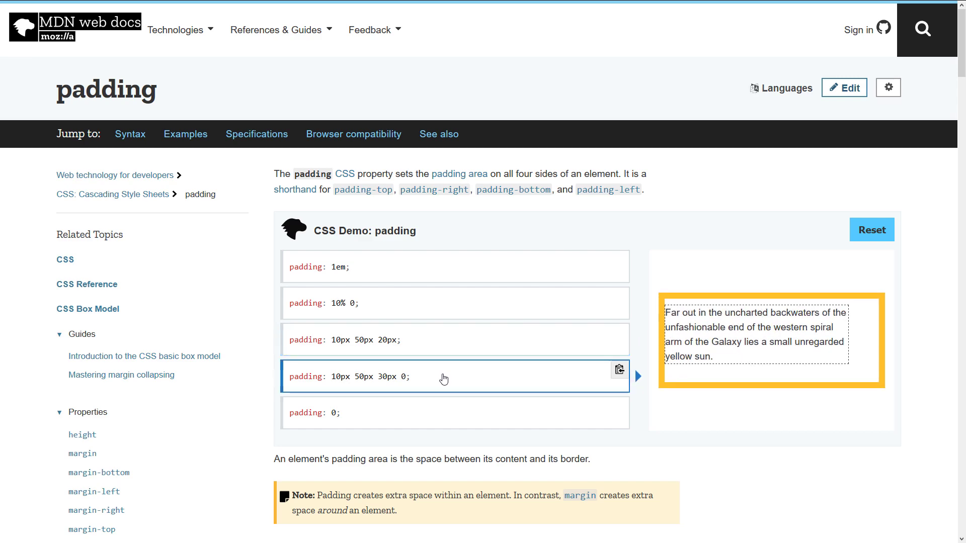
{"action": "mouse_move", "coordinate": [429, 413]}
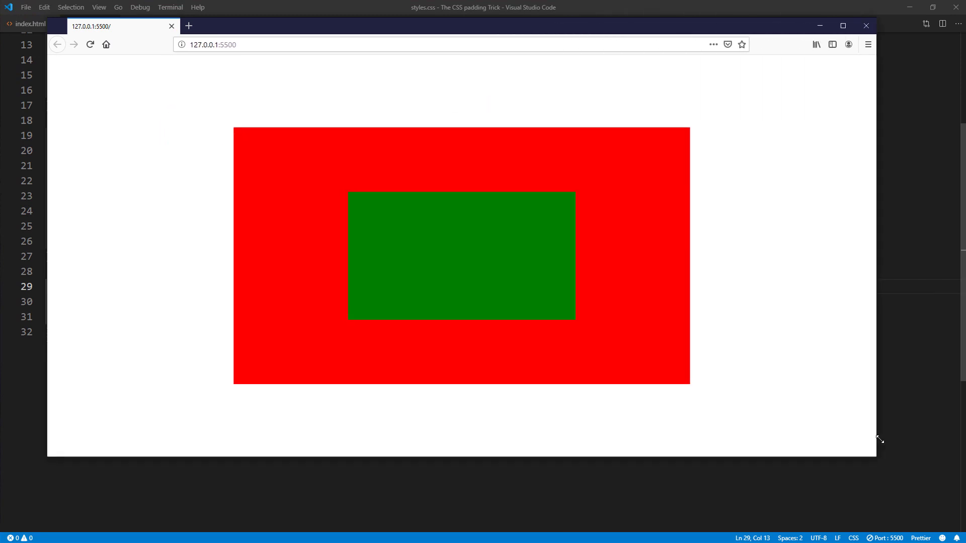
Shrink and widen the Firefox window to show the 800×600 red box stays fixed.
{"action": "left_click_drag", "start_coordinate": [884, 455], "coordinate": [280, 457]}
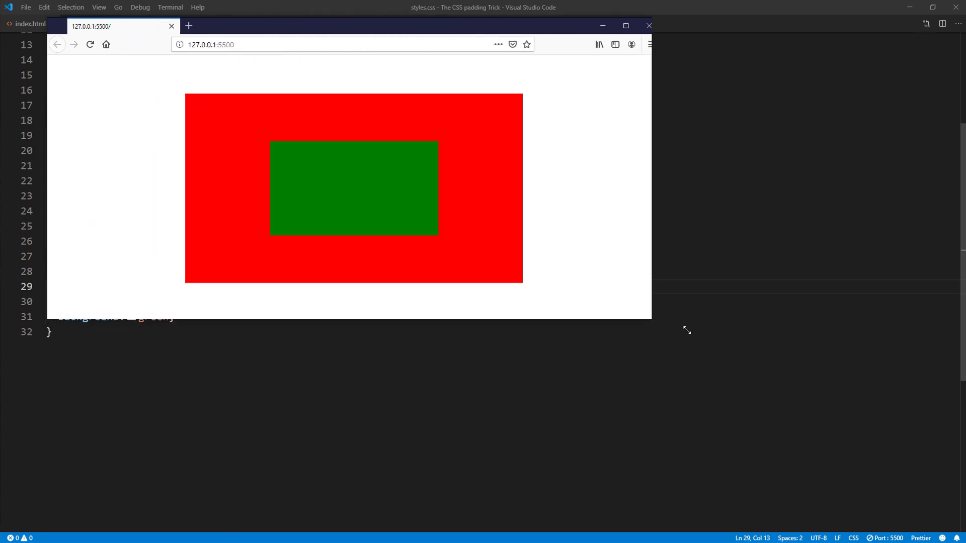
{"action": "left_click", "coordinate": [625, 25]}
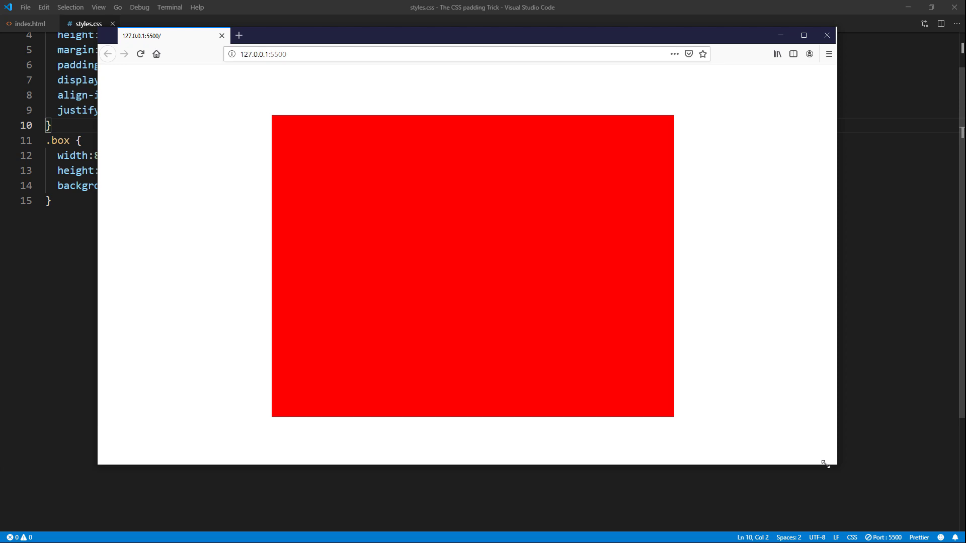
{"action": "left_click_drag", "start_coordinate": [828, 465], "coordinate": [450, 489]}
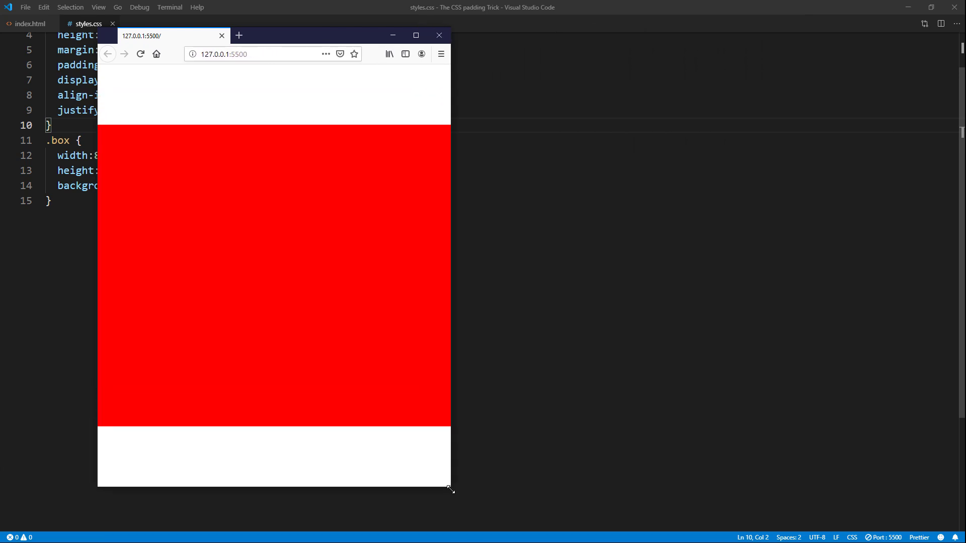
{"action": "left_click_drag", "start_coordinate": [450, 489], "coordinate": [776, 243]}
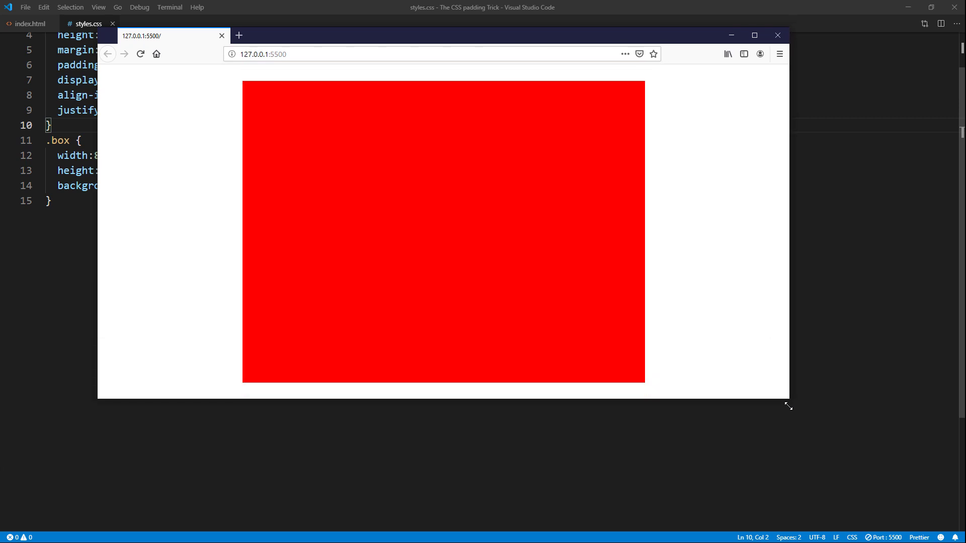
{"action": "left_click_drag", "start_coordinate": [789, 400], "coordinate": [847, 454]}
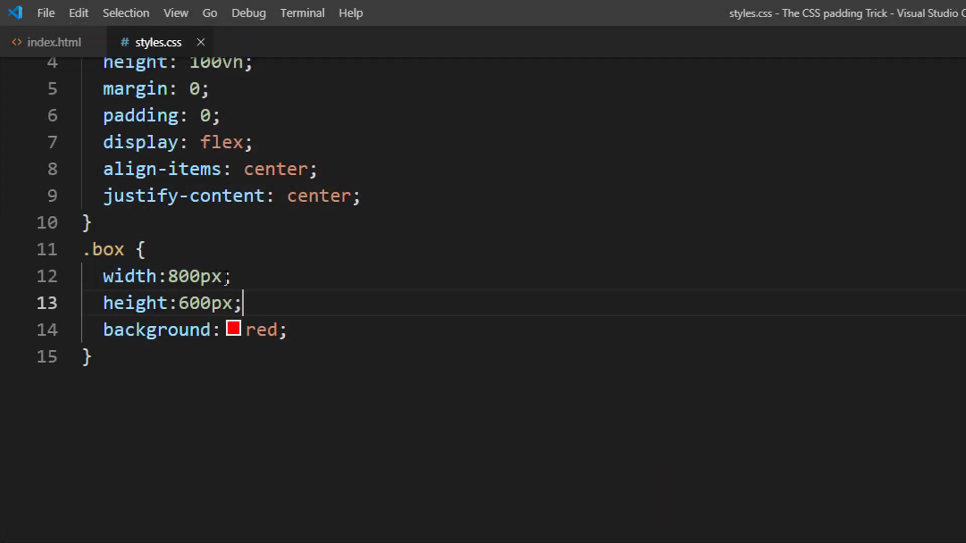
Set .box width to 55%, height to 0, and add padding-bottom: 41.25%.
{"action": "type", "text": "55%"}
{"action": "type", "text": "75%"}
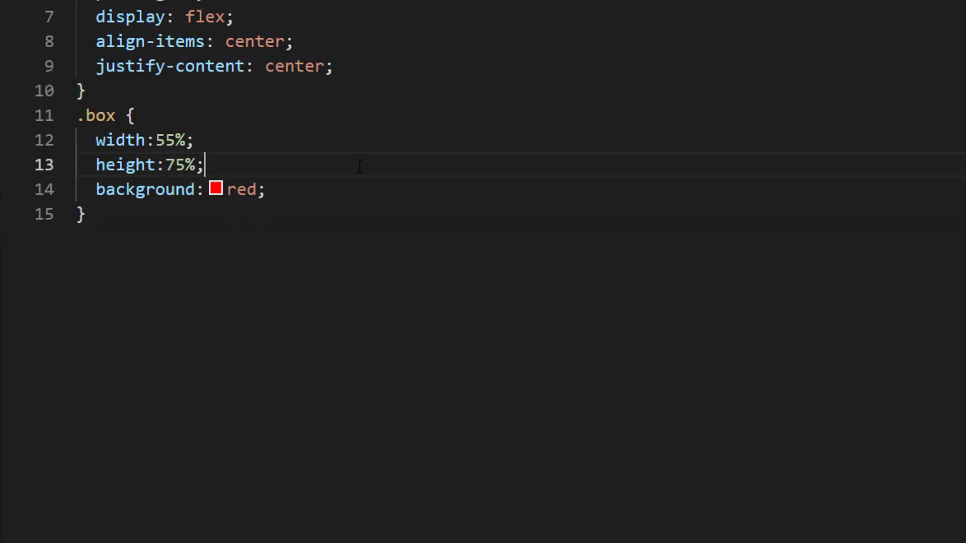
{"action": "type", "text": "padding"}
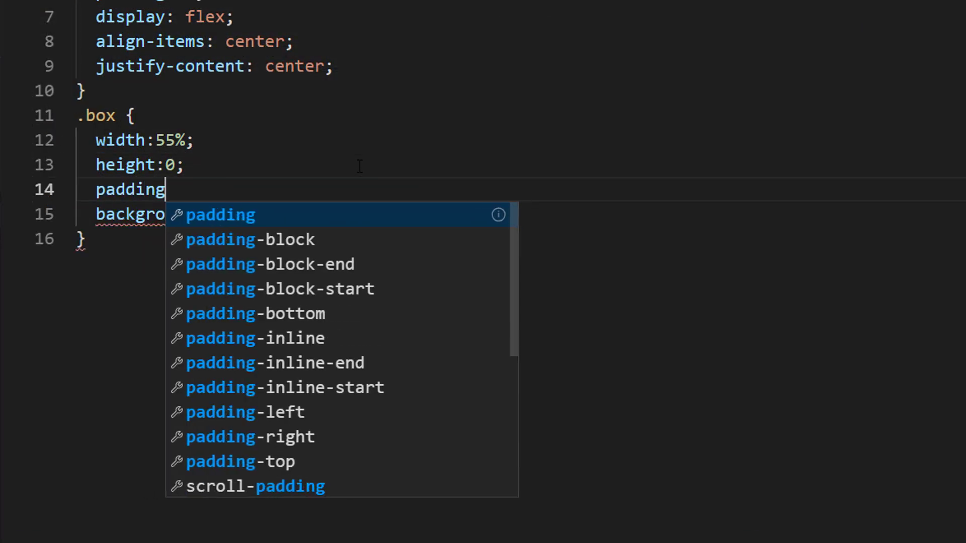
{"action": "type", "text": "-bottom: 41.25%;"}
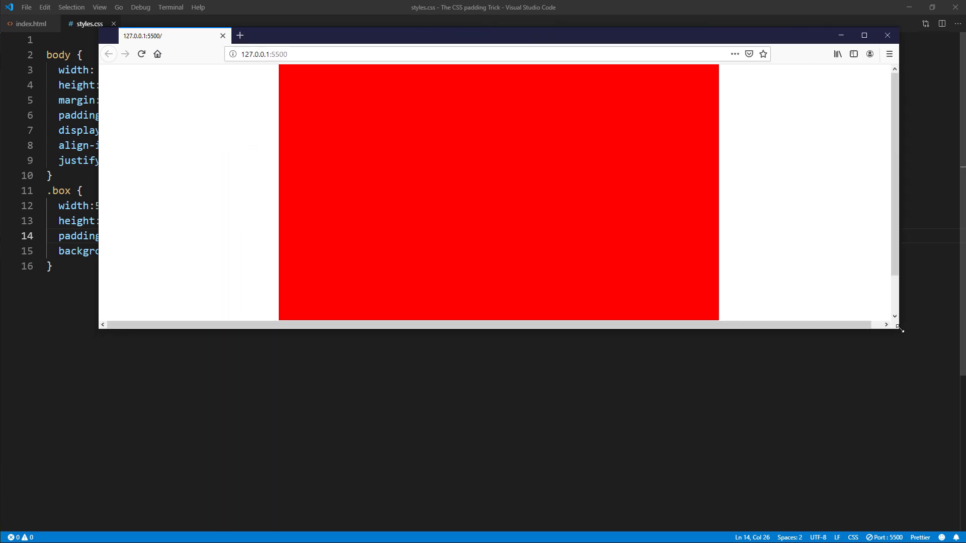
Drag the Firefox window narrower to watch the red box scale with page width.
{"action": "left_click_drag", "start_coordinate": [900, 329], "coordinate": [428, 419]}
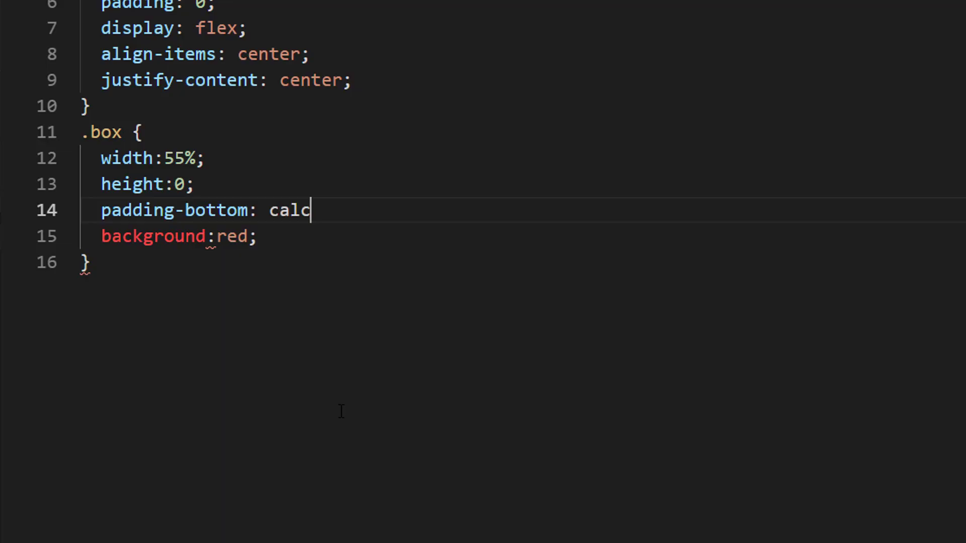
Change the .box padding-bottom value to calc(55%*9/16);.
{"action": "type", "text": "(55%)"}
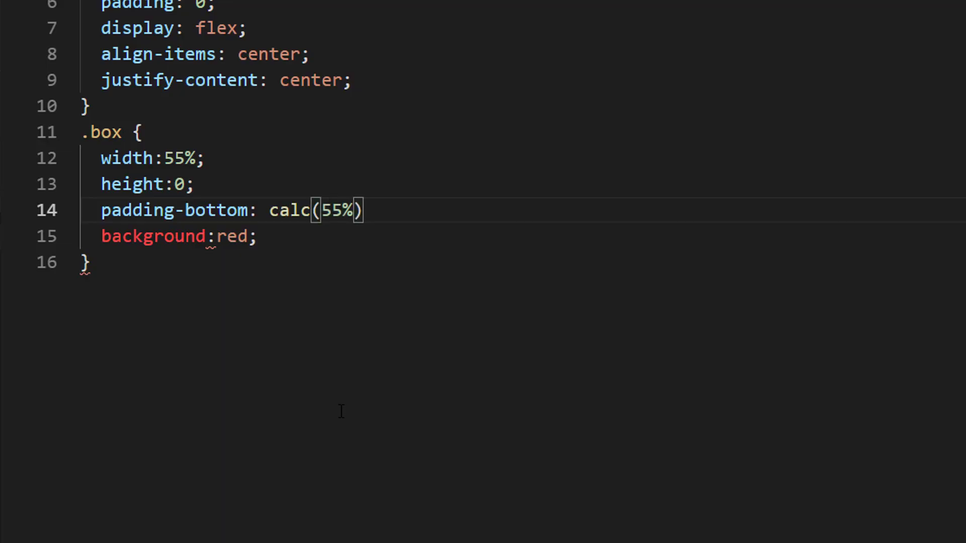
{"action": "type", "text": "*"}
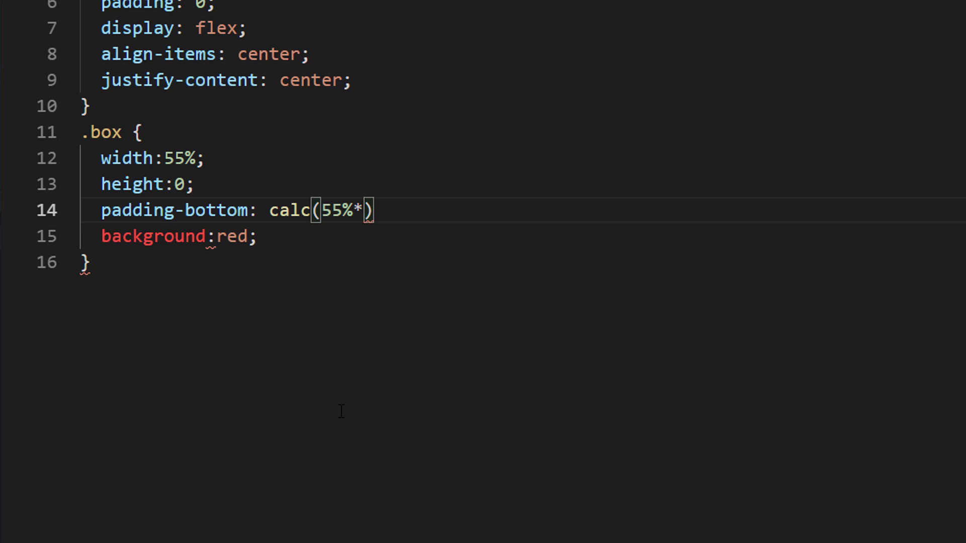
{"action": "type", "text": "9/16"}
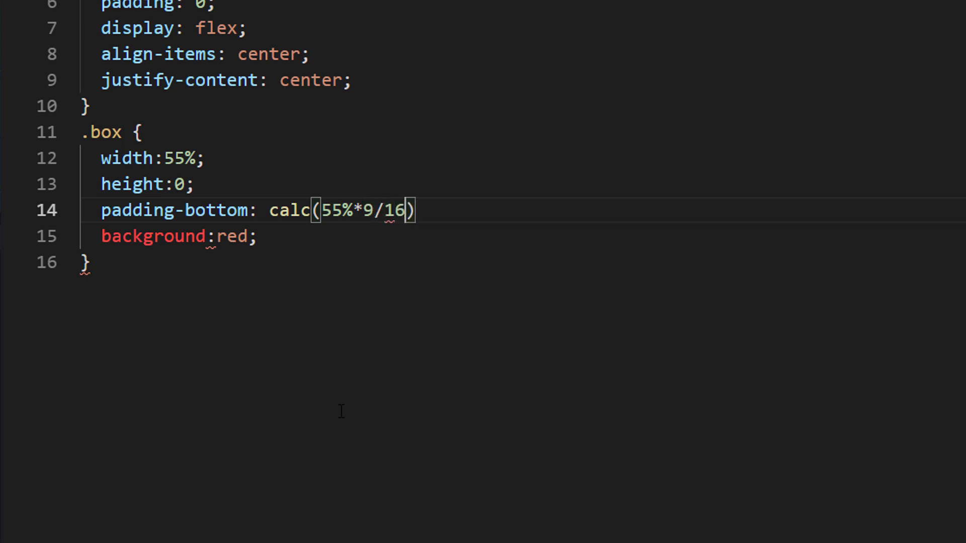
{"action": "type", "text": ";"}
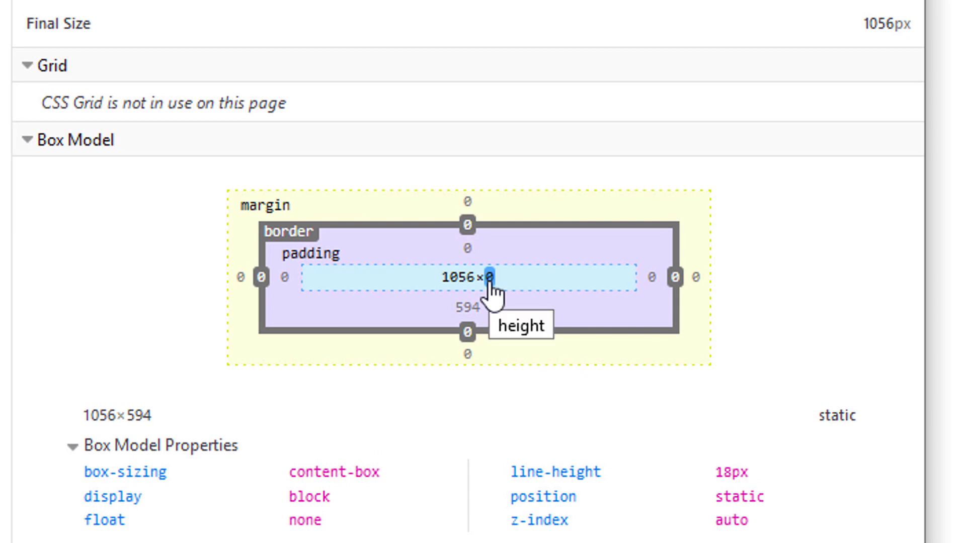
{"action": "mouse_move", "coordinate": [496, 314]}
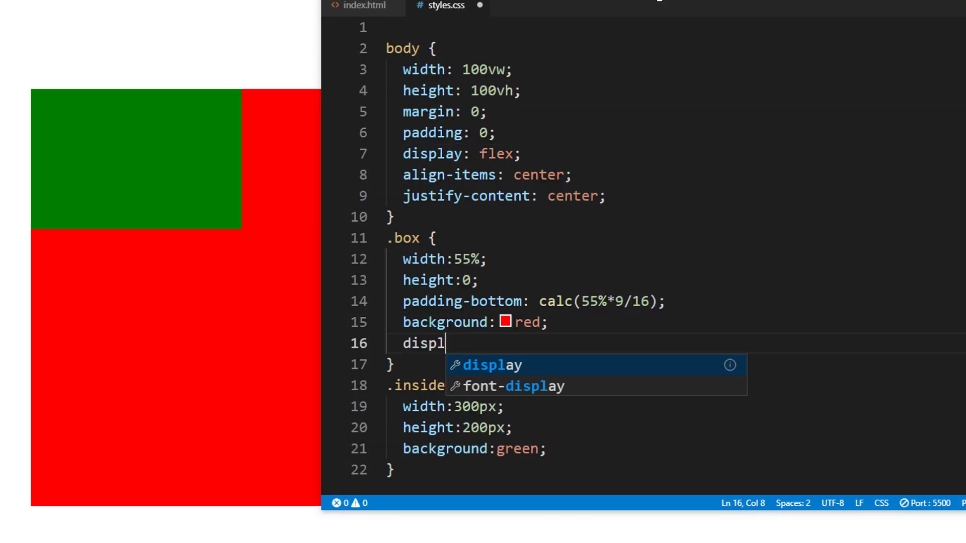
Add display: flex, align-items: center and justify-content: center to .box.
{"action": "type", "text": "ay: flex;"}
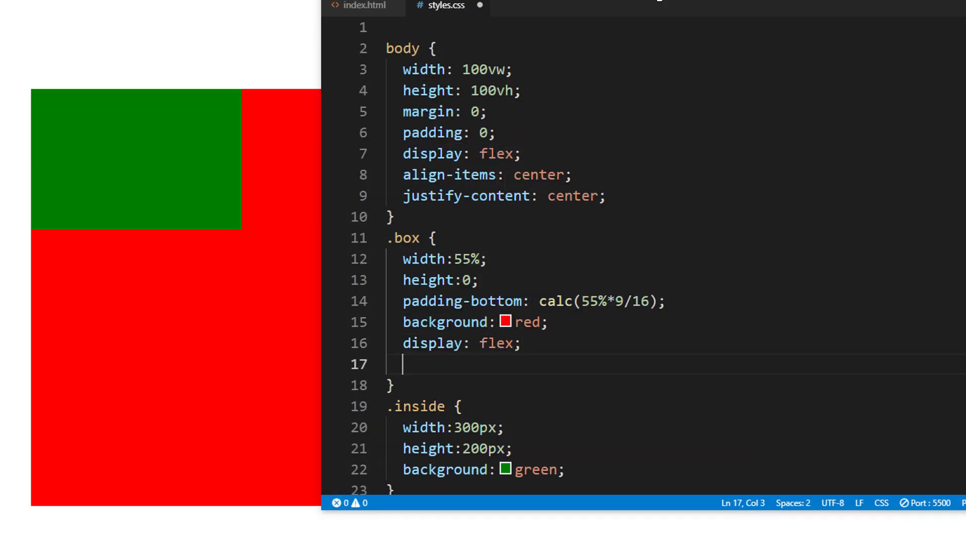
{"action": "type", "text": "align-items: center;"}
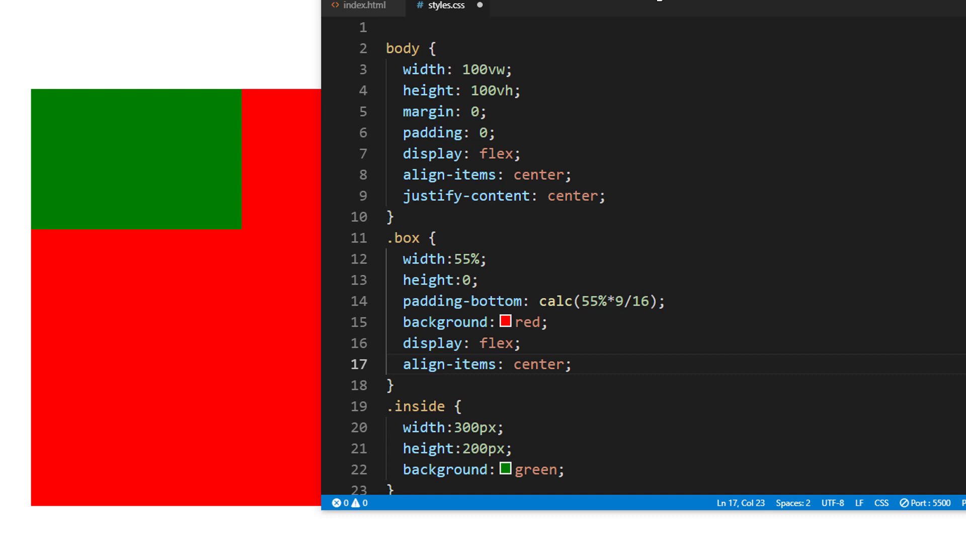
{"action": "type", "text": "justify-content: center"}
{"action": "type", "text": "<div class=\"wrap"}
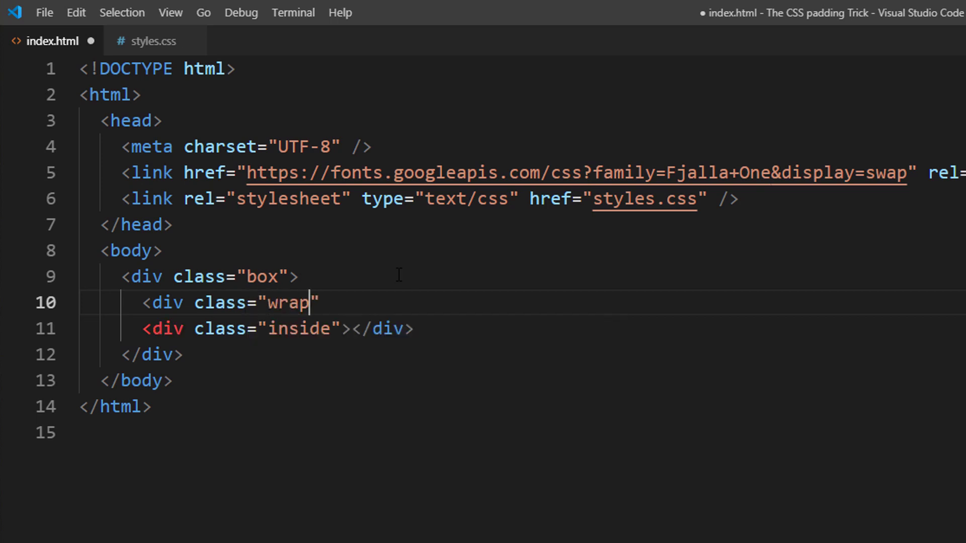
Add a div with class 'wrapper' inside .box and nest the .inside div in it.
{"action": "type", "text": "per>"}
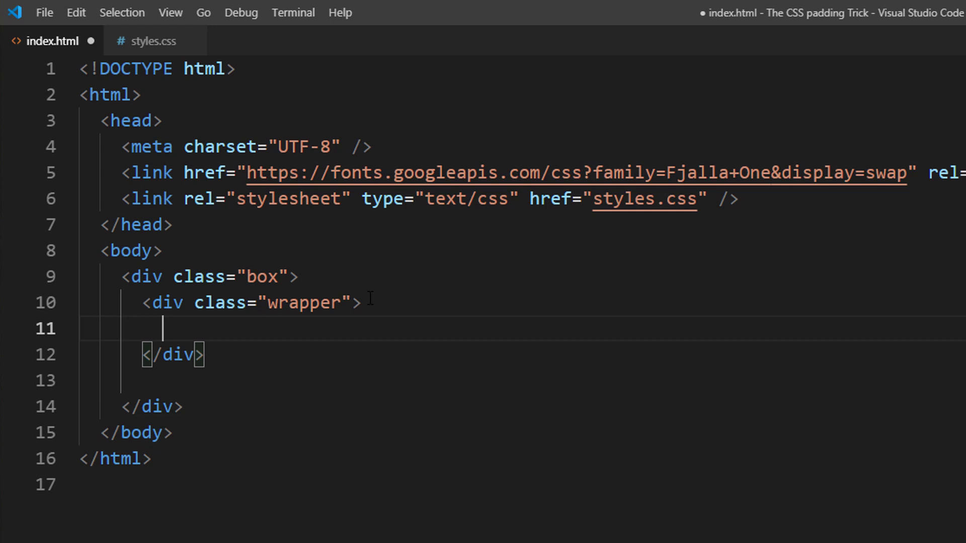
{"action": "type", "text": "<div class=\"inside\"></div>"}
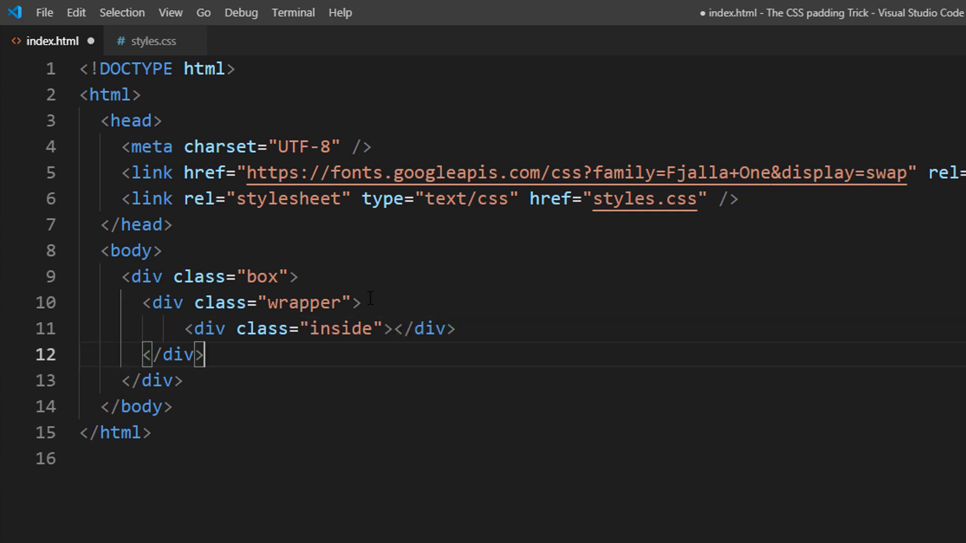
{"action": "left_click", "coordinate": [148, 40]}
{"action": "type", "text": "left: 0;"}
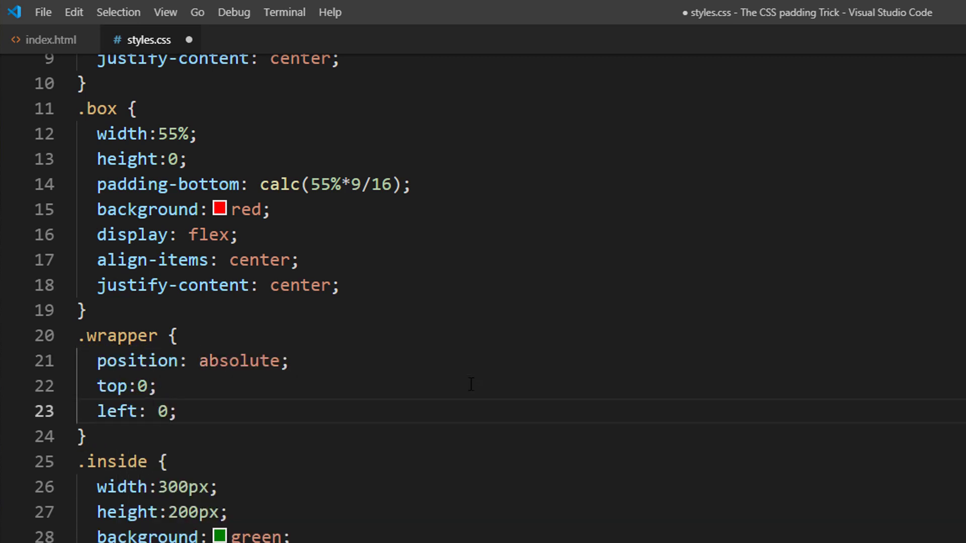
Give .wrapper 100% width and height, and add position: relative to .box.
{"action": "type", "text": "width:100%;"}
{"action": "type", "text": "hei"}
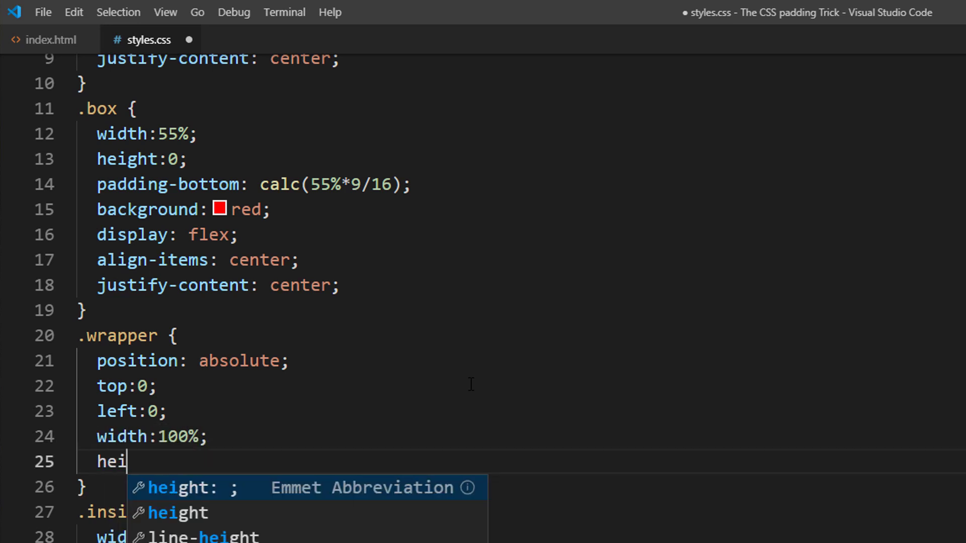
{"action": "type", "text": "ght: 100%;"}
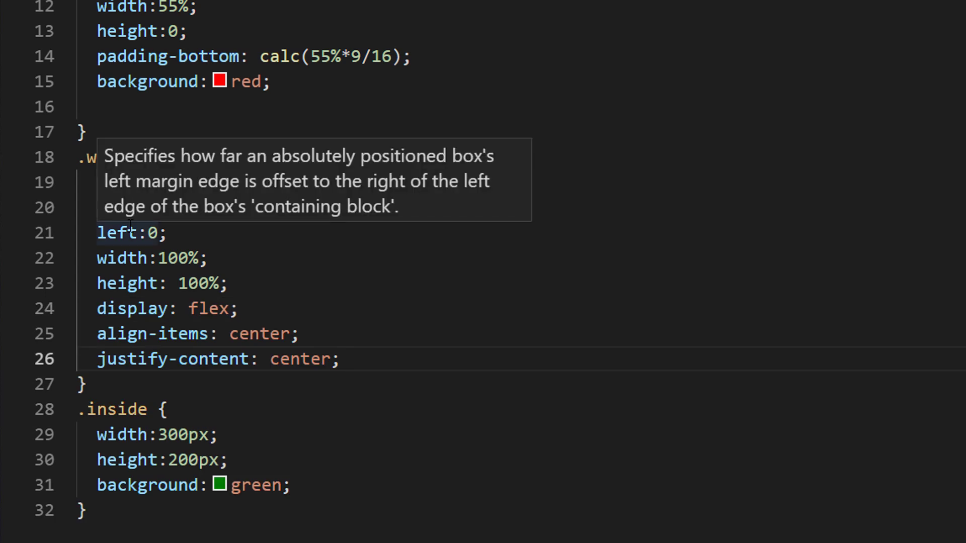
{"action": "type", "text": "po"}
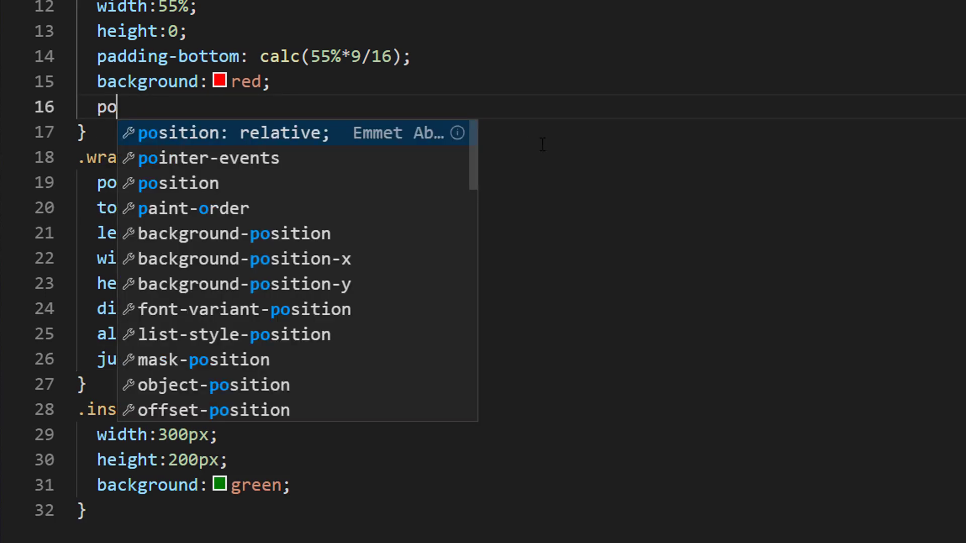
{"action": "key", "text": "Tab"}
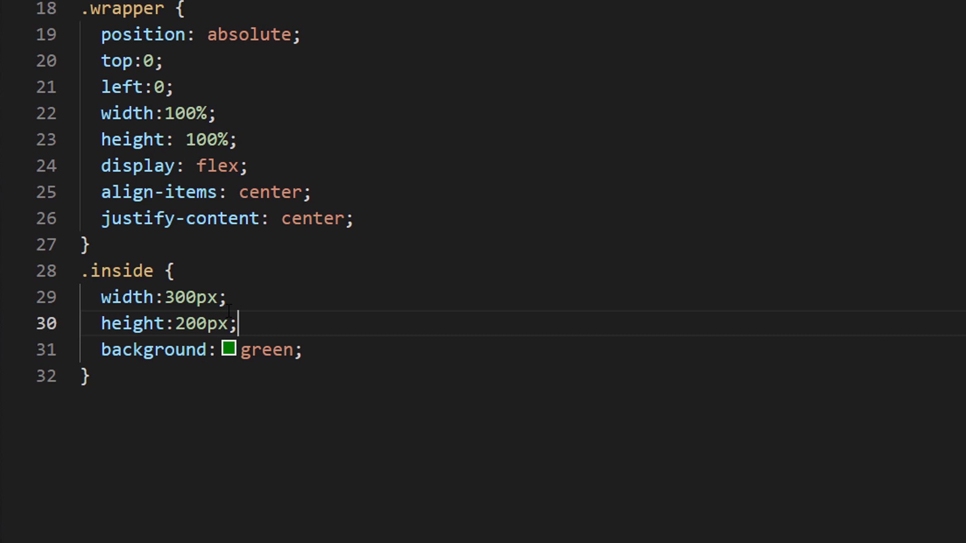
Change the .inside width and height from fixed pixels to 50% each.
{"action": "type", "text": "50%"}
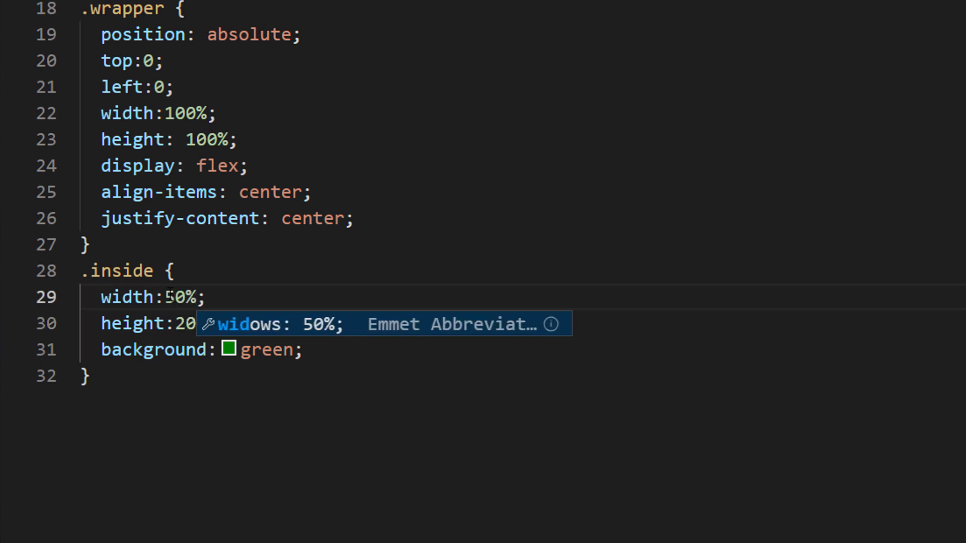
{"action": "type", "text": "50%;"}
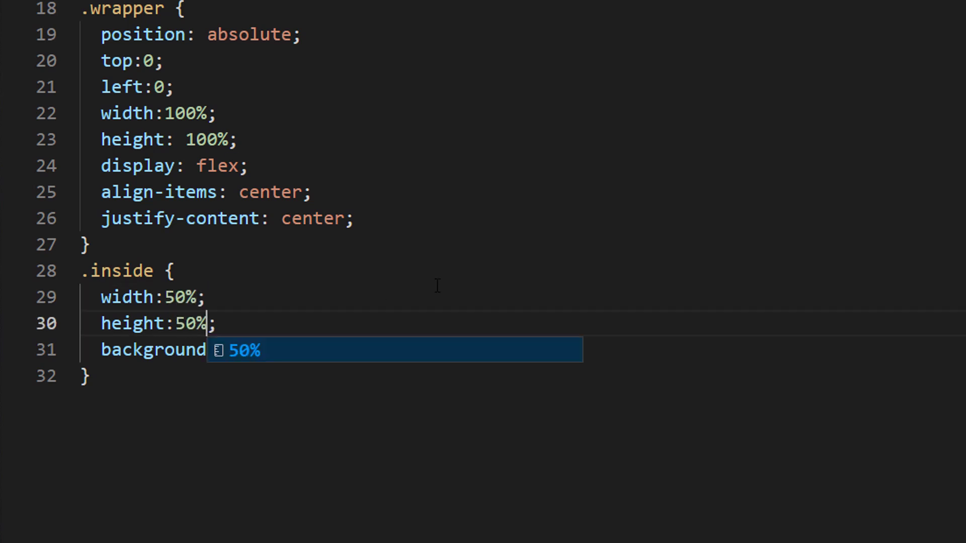